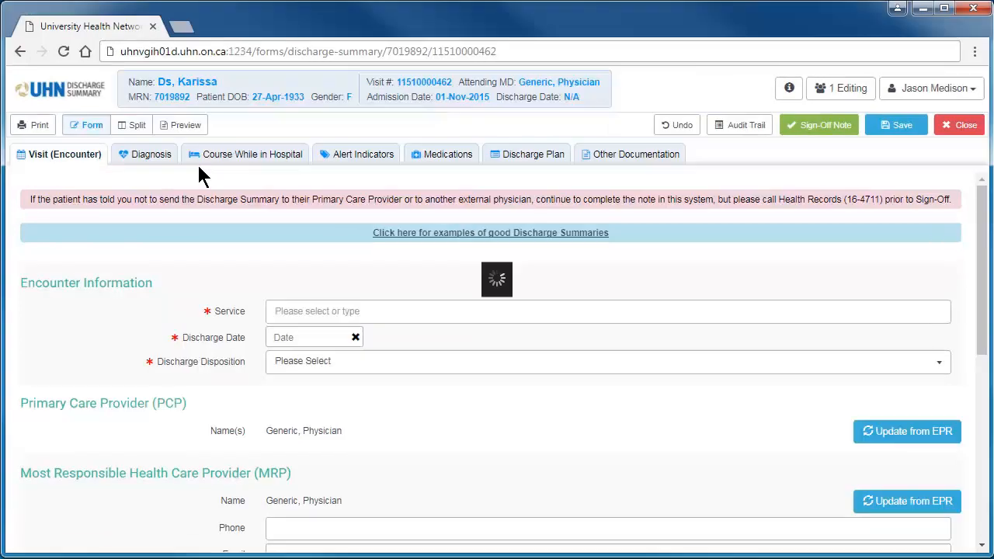
pyautogui.moveTo(870, 270)
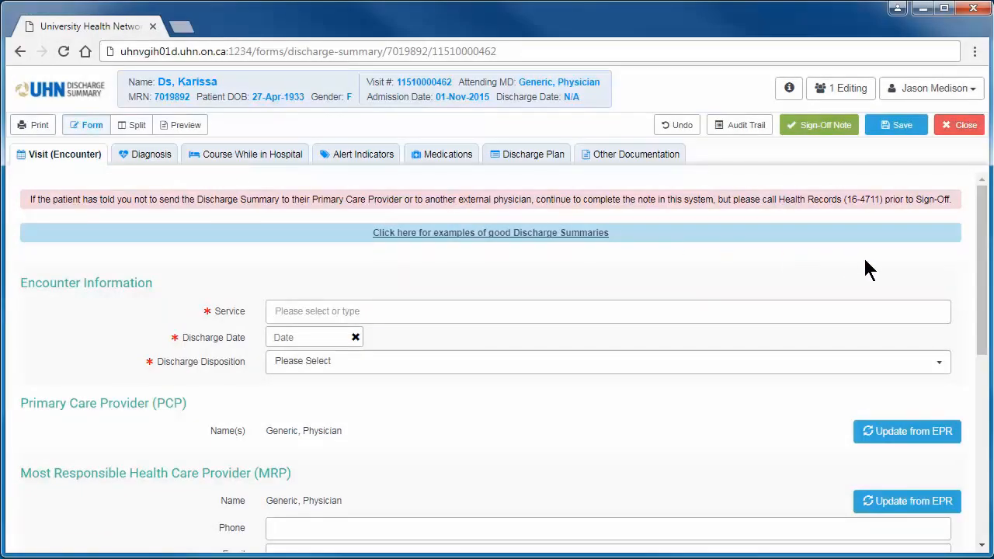
# - Browse the Discharge Diagnosis, Course in Hospital and Alert Indicators sections of the summary
pyautogui.scroll(-3)
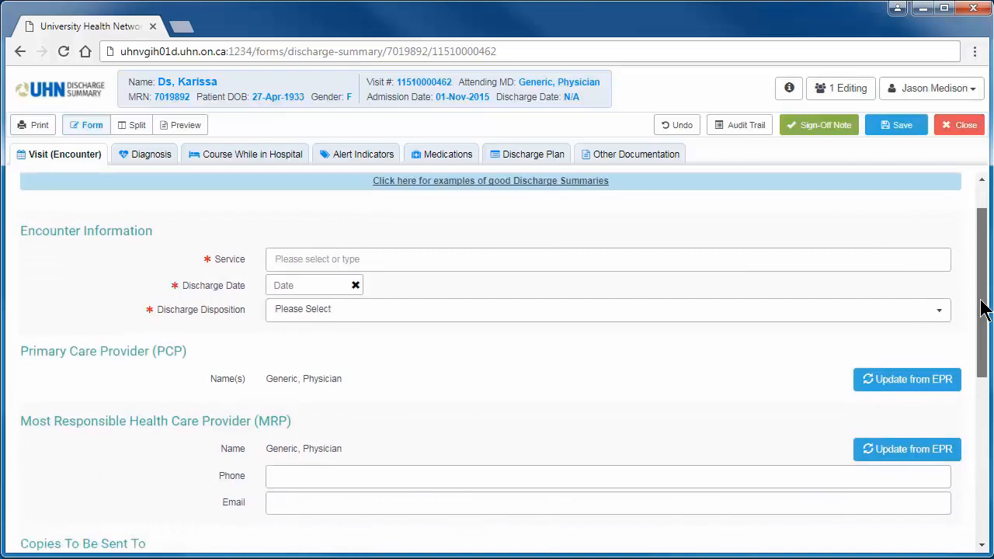
pyautogui.scroll(-3)
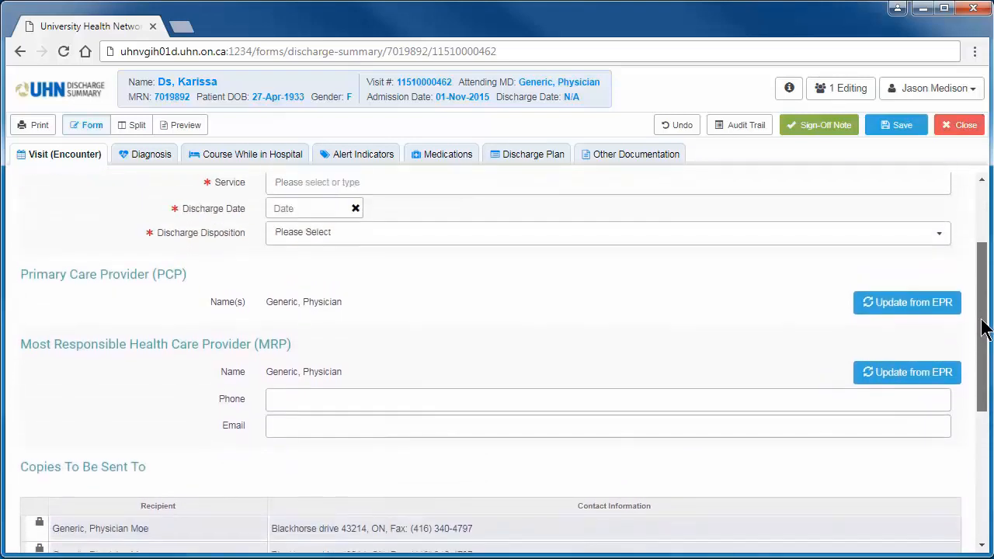
pyautogui.scroll(3)
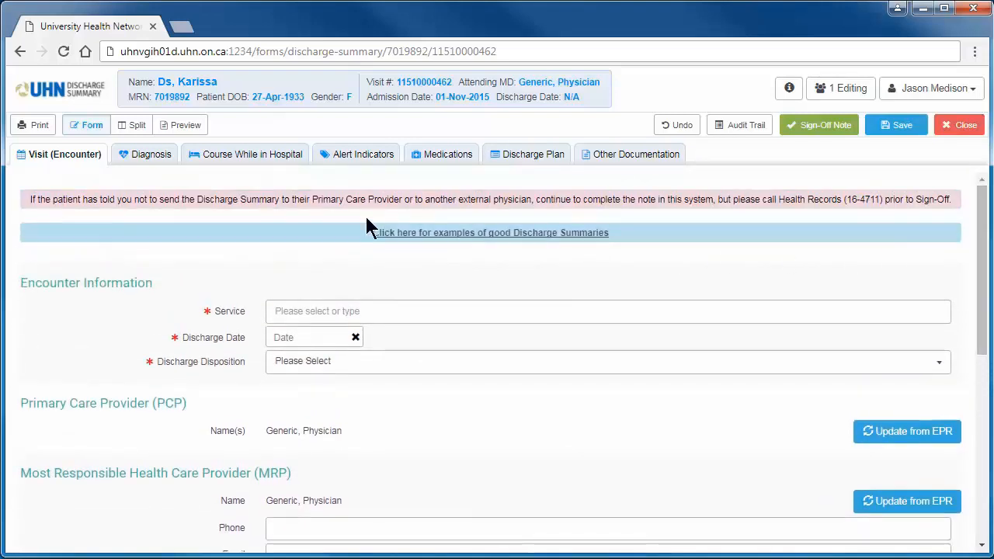
pyautogui.click(146, 154)
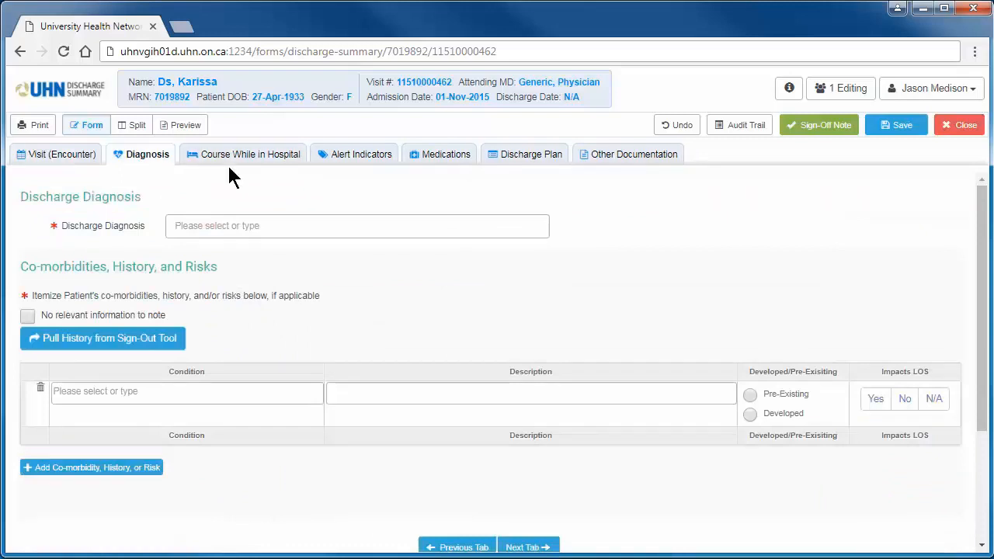
pyautogui.click(249, 154)
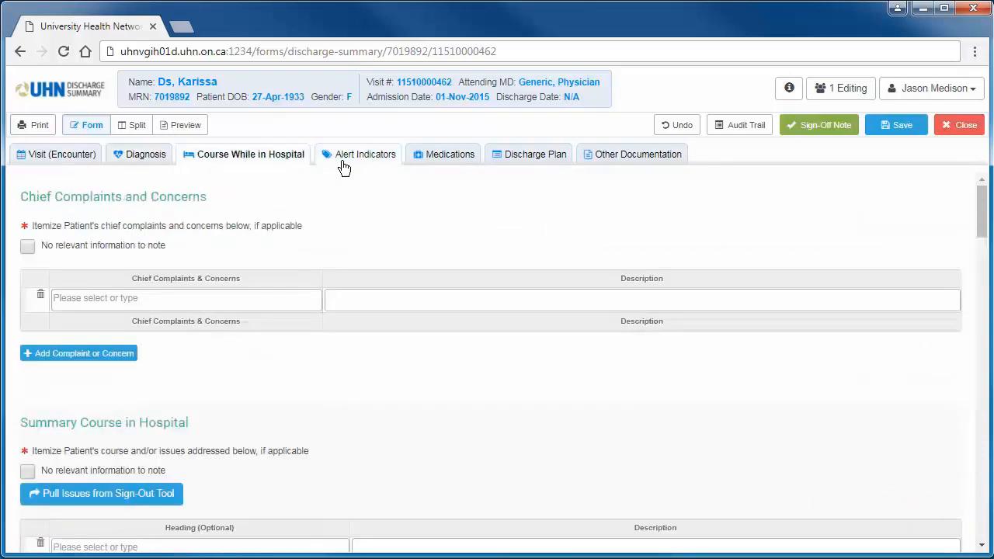
pyautogui.click(62, 154)
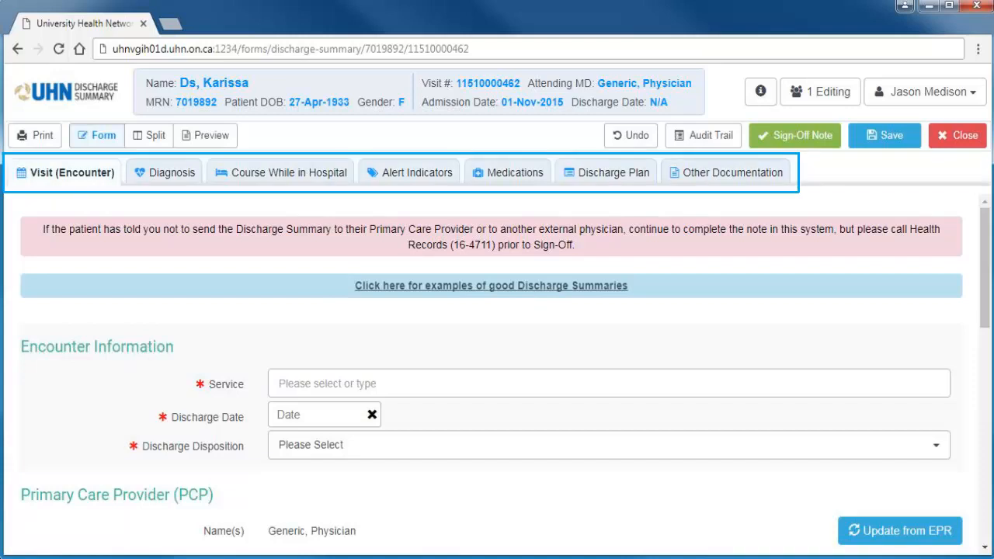
# - Go to Medications and view the medication history form with its pharmacy note preview in Split mode
pyautogui.click(506, 172)
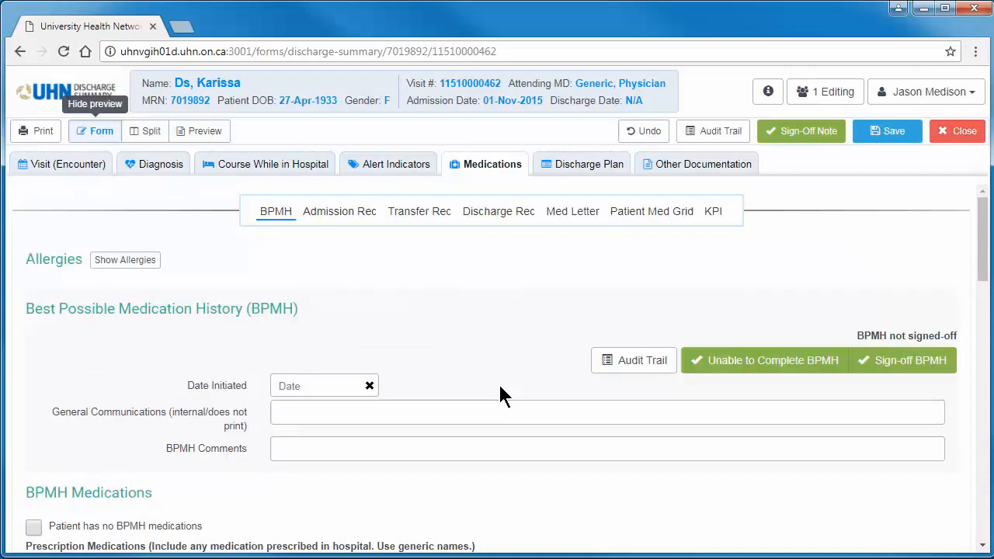
pyautogui.moveTo(201, 181)
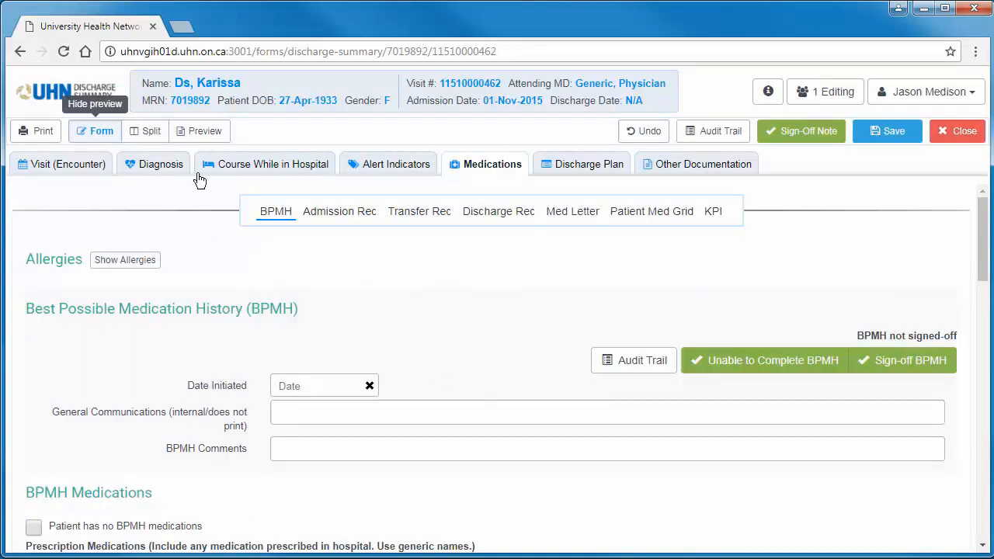
pyautogui.click(205, 130)
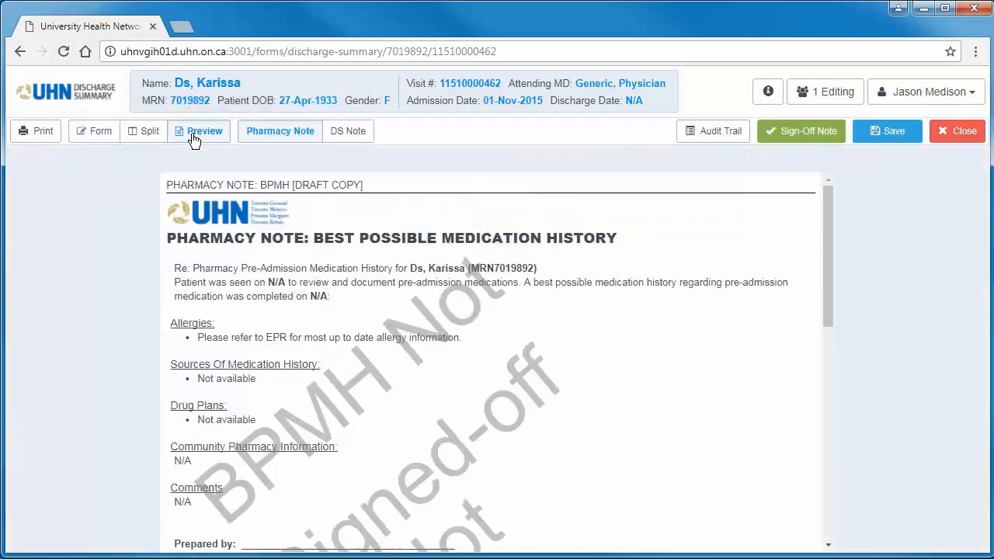
pyautogui.moveTo(150, 130)
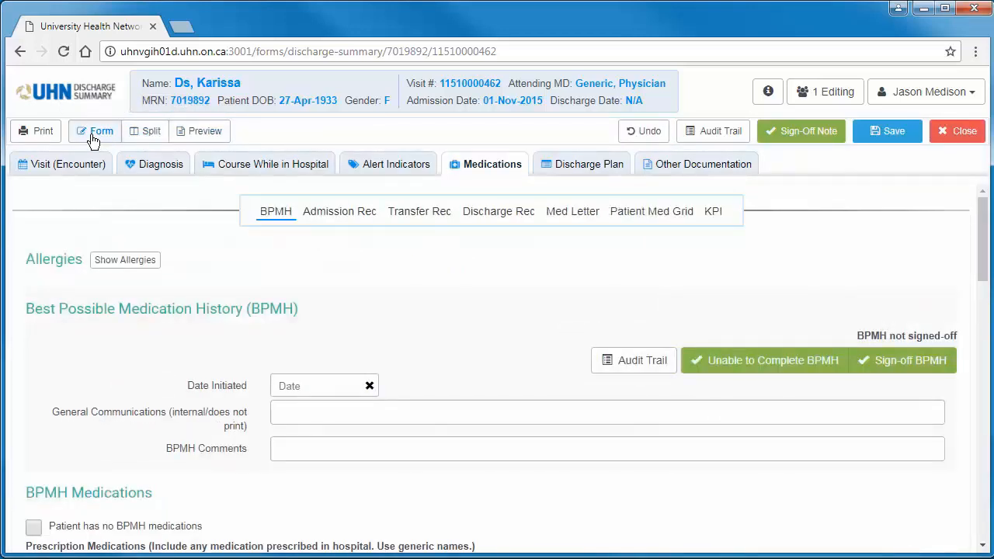
pyautogui.moveTo(151, 130)
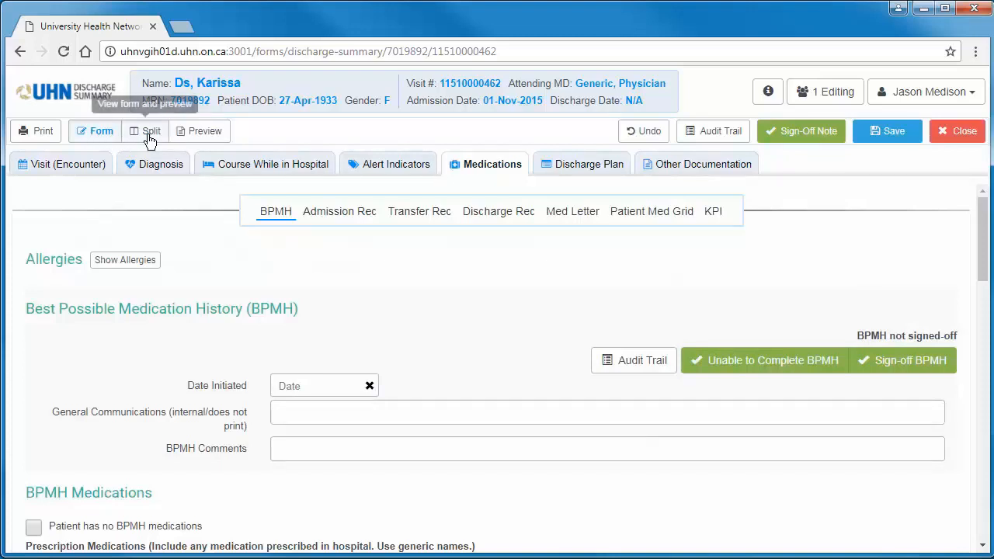
pyautogui.click(151, 130)
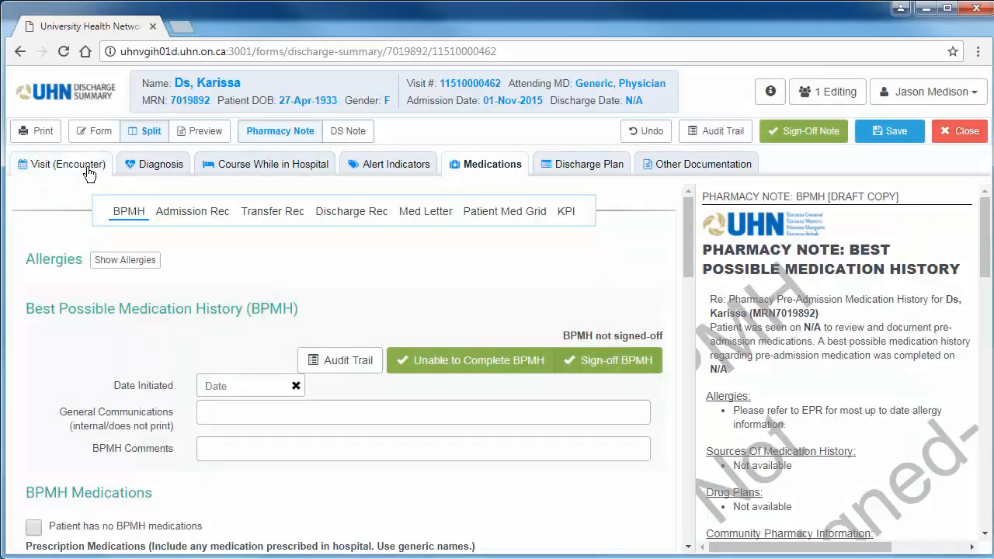
# - On the Visit (Encounter) section, change the Service to Cardiology
pyautogui.click(68, 165)
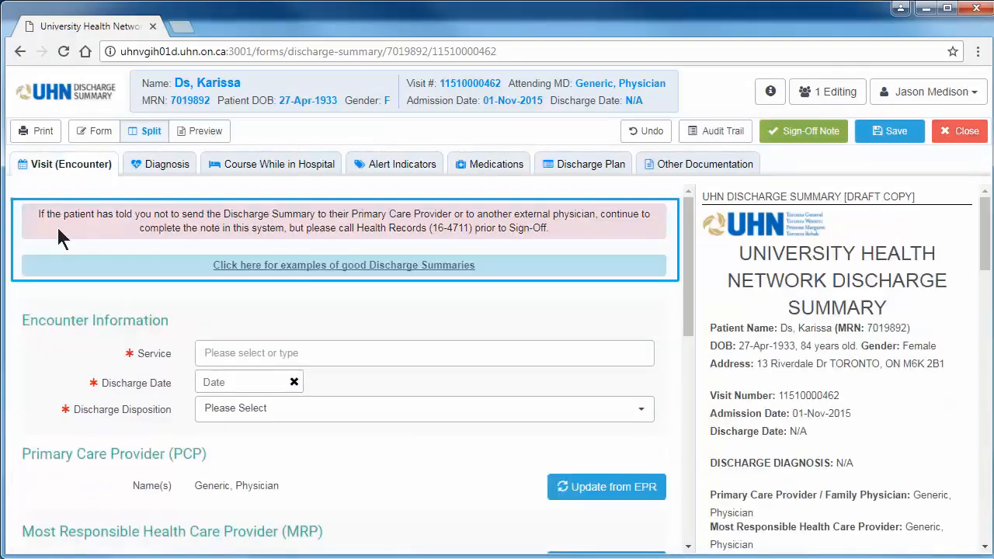
pyautogui.moveTo(62, 245)
pyautogui.write('General Internal Medicine')
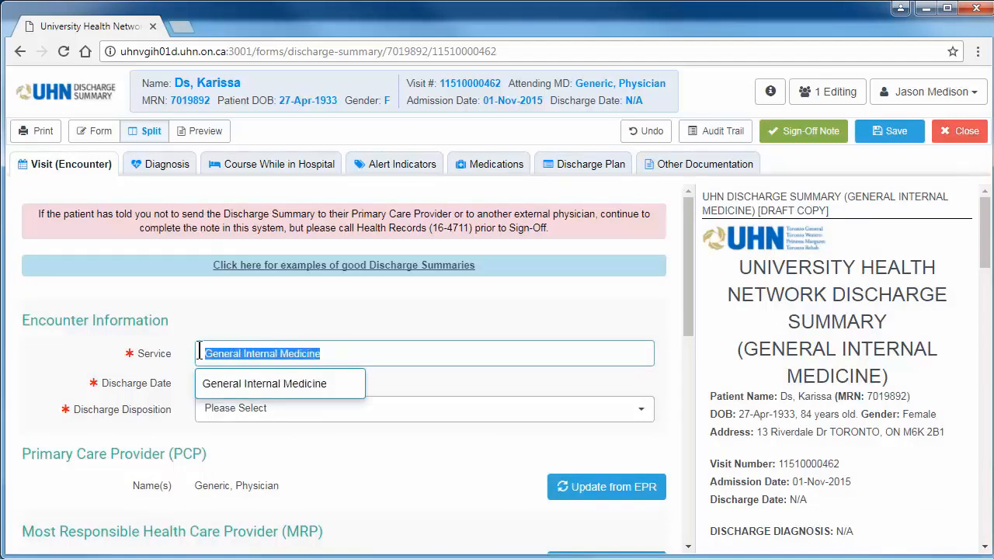
pyautogui.click(426, 354)
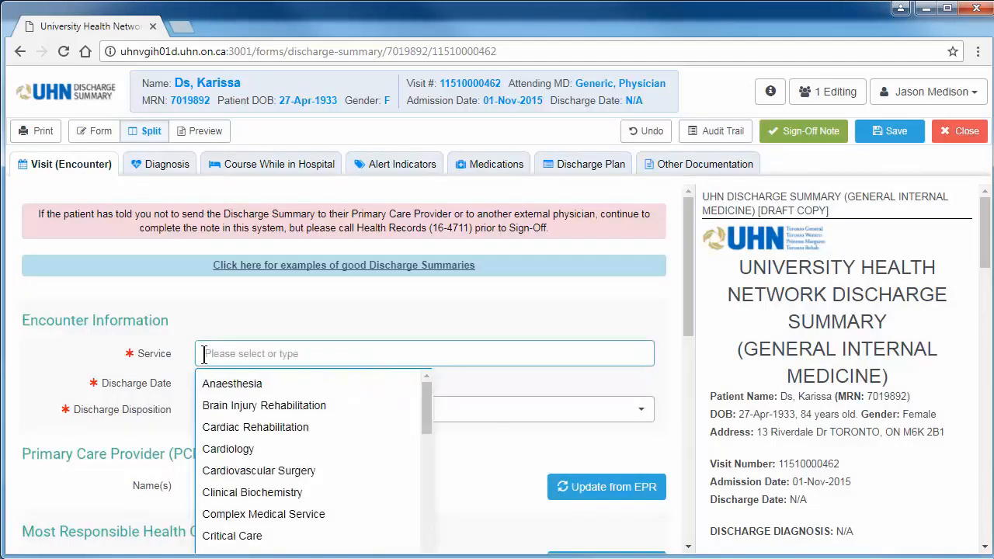
pyautogui.click(228, 449)
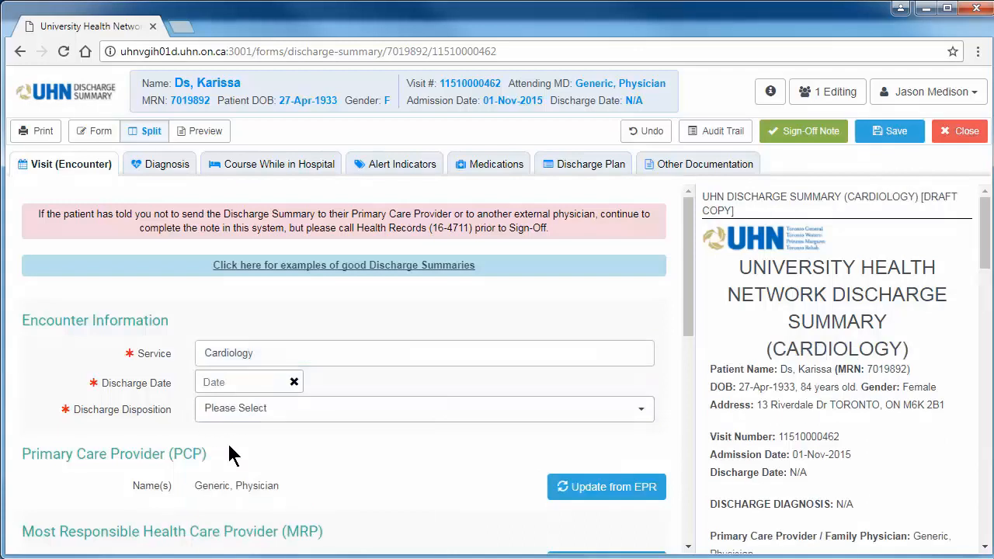
pyautogui.moveTo(646, 130)
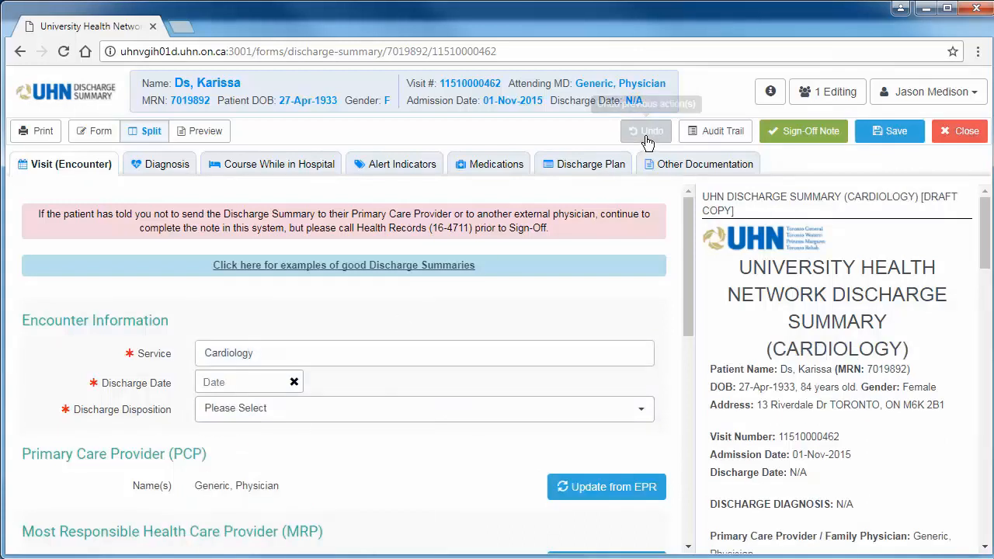
# - Undo the change to restore General Internal Medicine and return to Medications
pyautogui.click(646, 130)
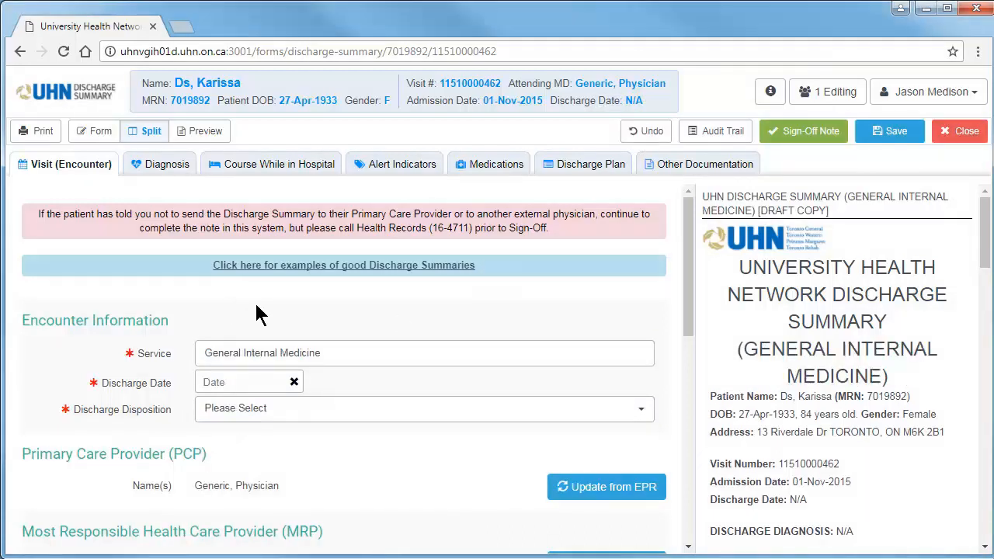
pyautogui.click(493, 165)
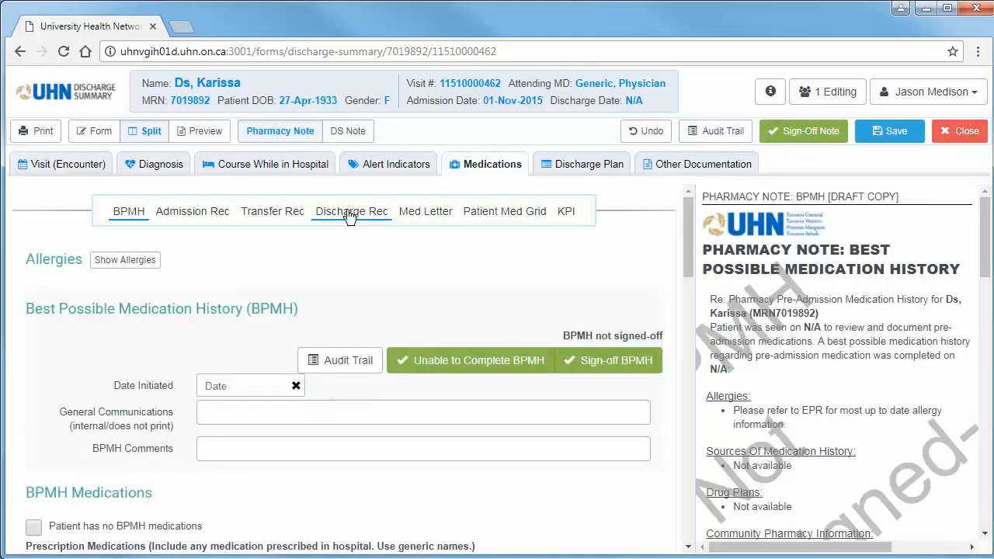
# - Show the Discharge Rec medications, preview its pharmacy note, then switch to full Form view
pyautogui.click(351, 211)
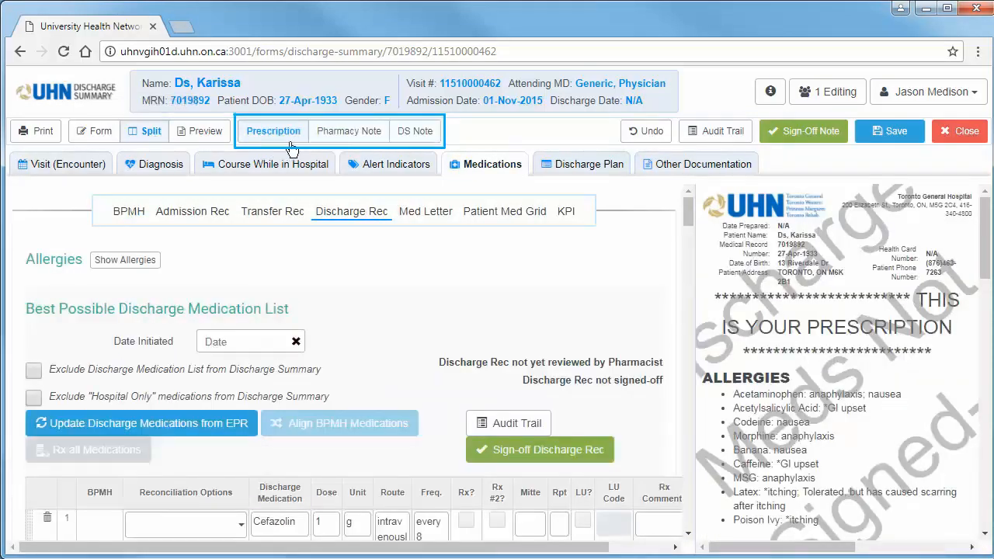
pyautogui.click(348, 130)
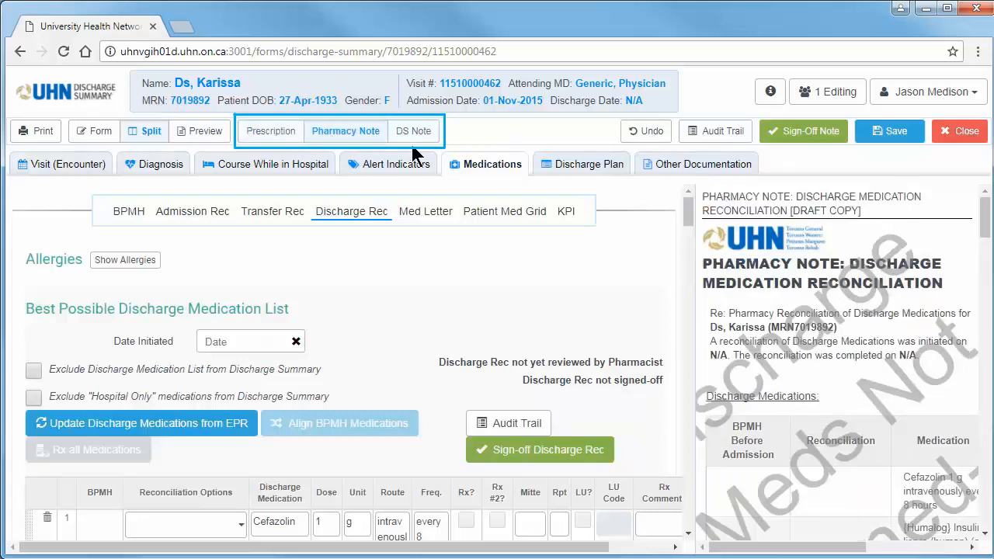
pyautogui.click(270, 131)
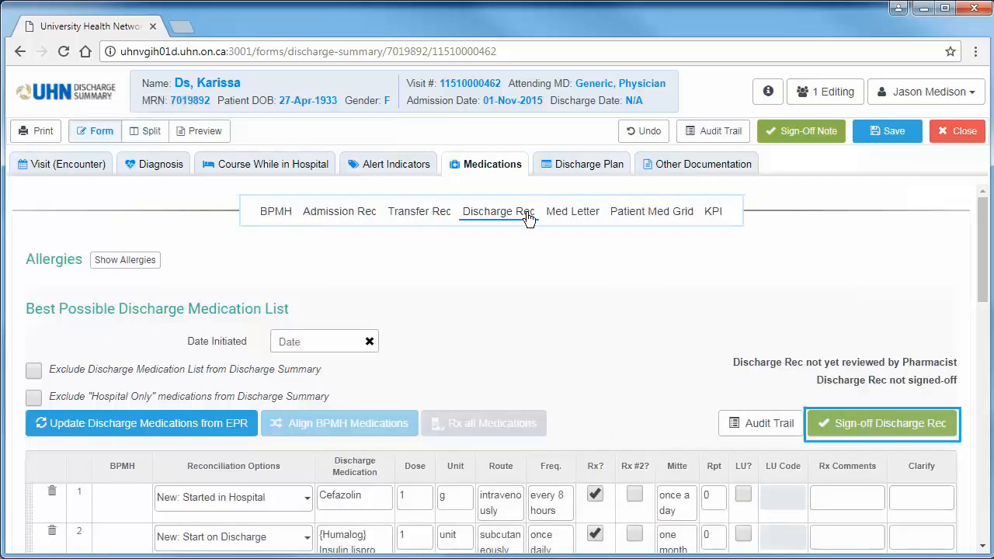
pyautogui.moveTo(836, 449)
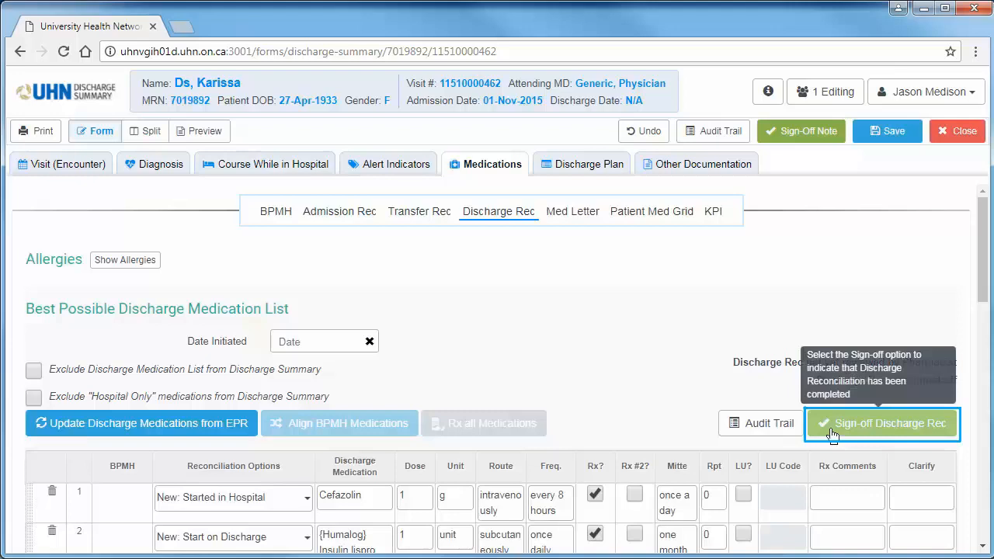
pyautogui.moveTo(840, 438)
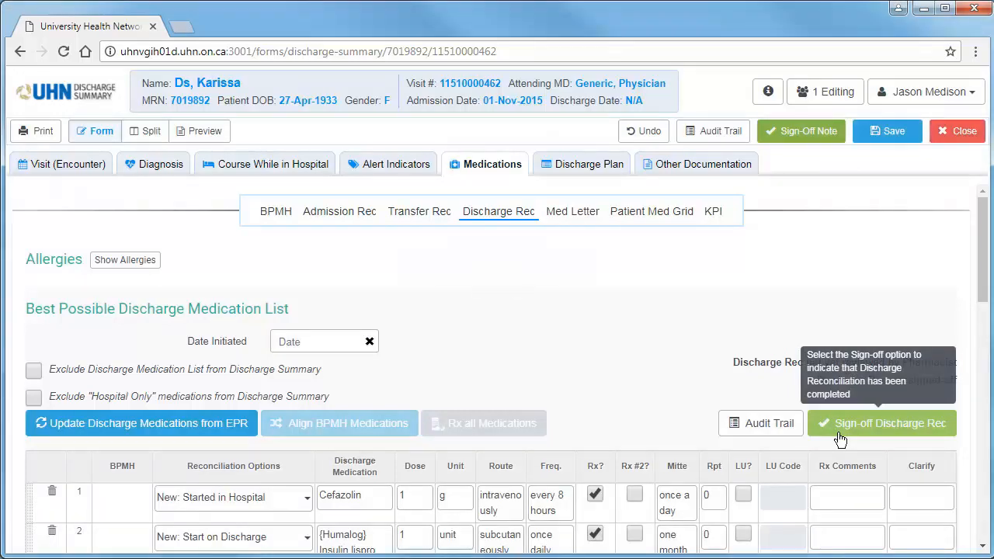
pyautogui.click(883, 423)
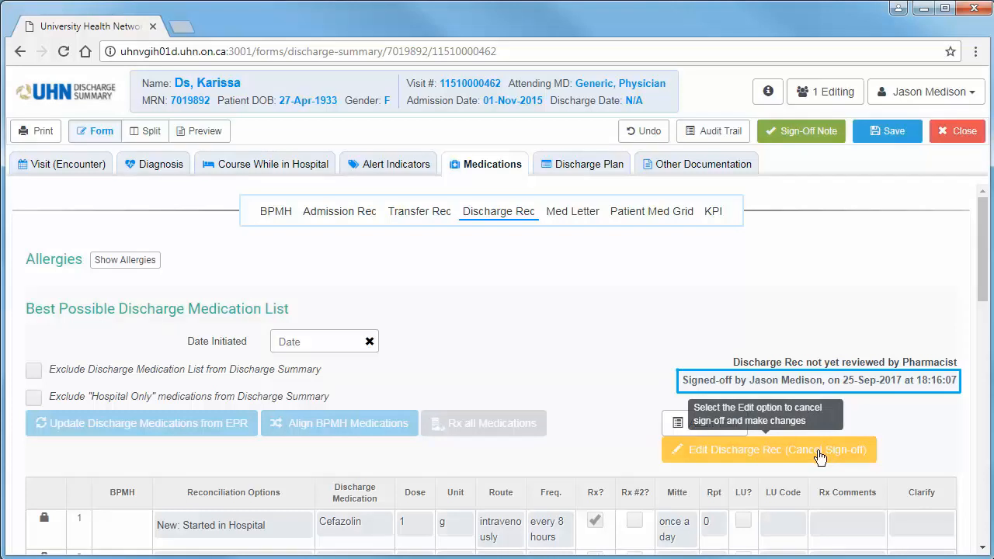
pyautogui.moveTo(861, 412)
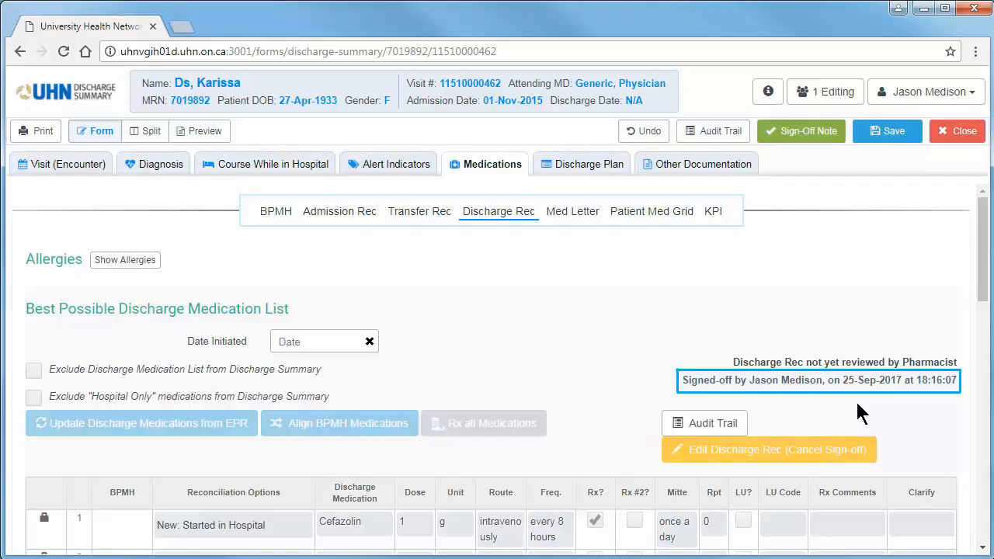
pyautogui.moveTo(867, 396)
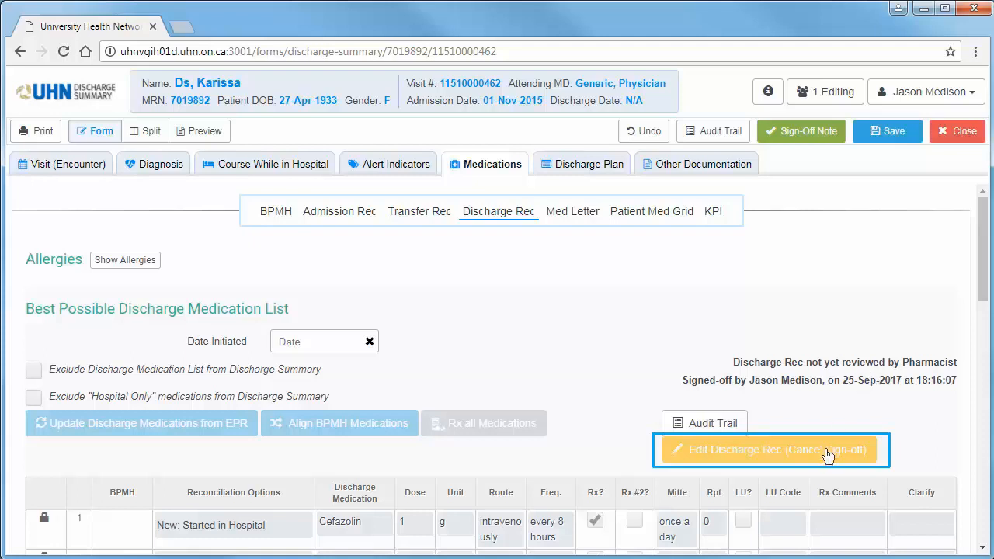
pyautogui.moveTo(828, 458)
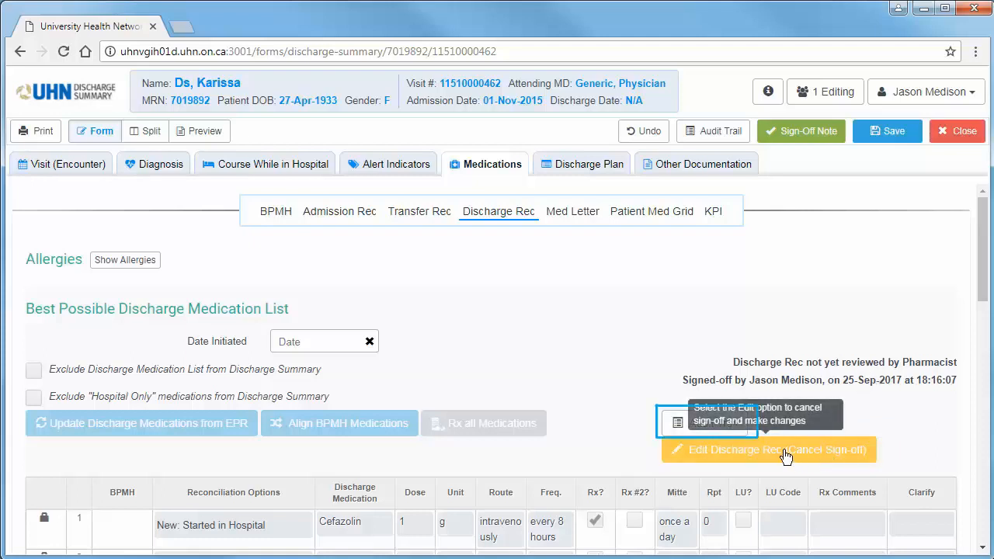
# - View the audit trail of sign-offs and cancellations for the discharge medications
pyautogui.click(677, 423)
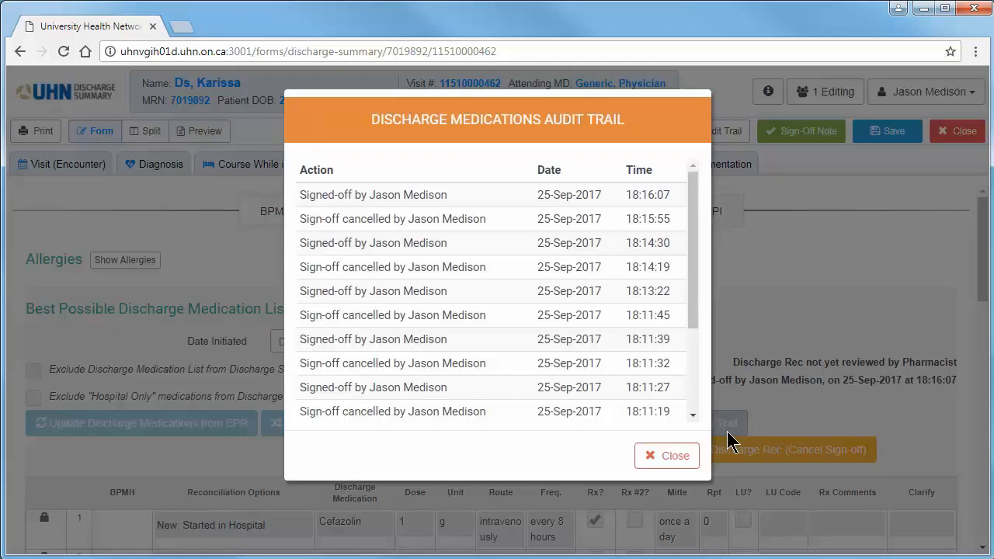